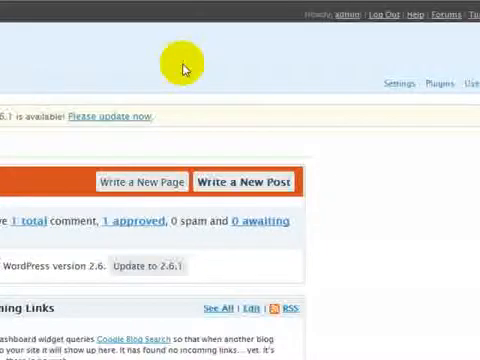
pyautogui.moveTo(367, 76)
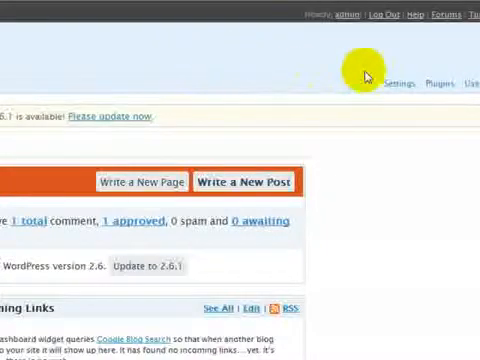
pyautogui.moveTo(413, 58)
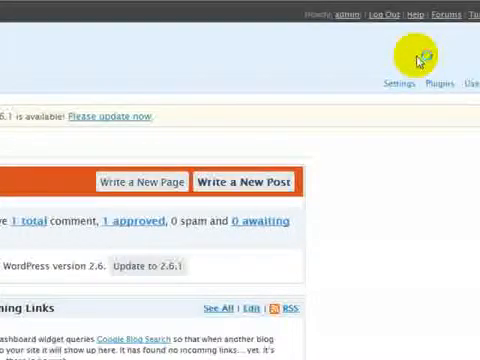
pyautogui.moveTo(432, 80)
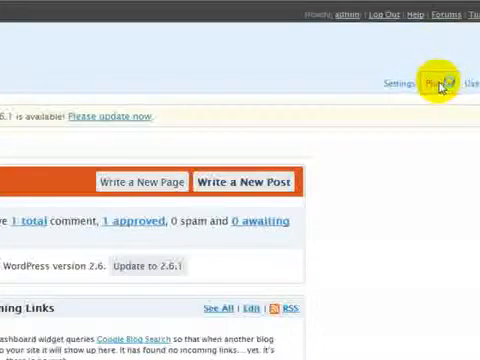
# Step: Go to the Plugins page listing the installed plugins
pyautogui.click(433, 82)
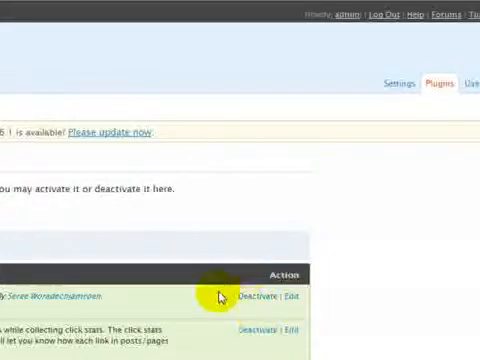
pyautogui.moveTo(400, 80)
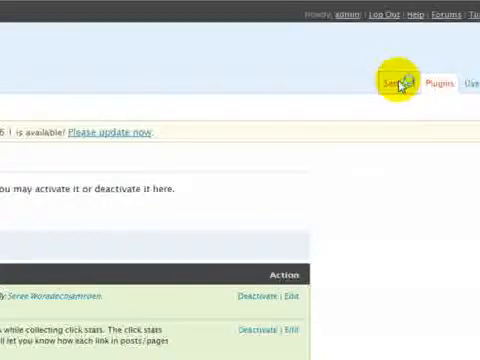
# Step: Reach the FasterIM Opt-In options under Settings and bring the Headline field into view
pyautogui.click(395, 80)
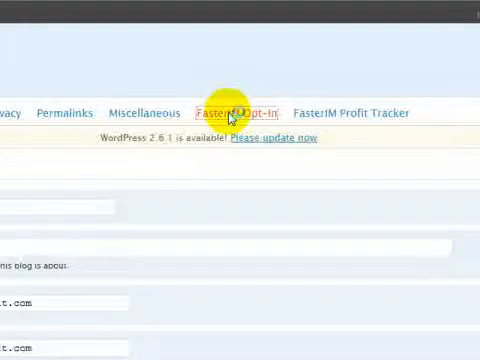
pyautogui.click(236, 112)
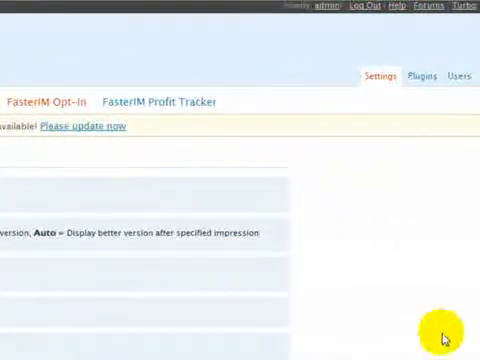
pyautogui.moveTo(75, 180)
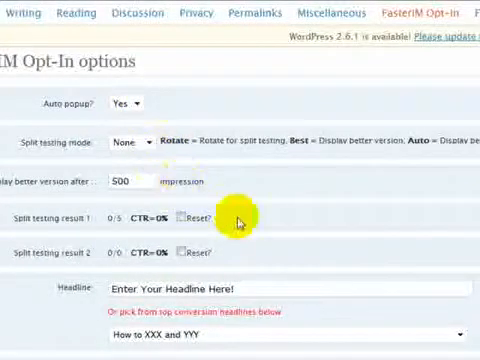
pyautogui.scroll(-3)
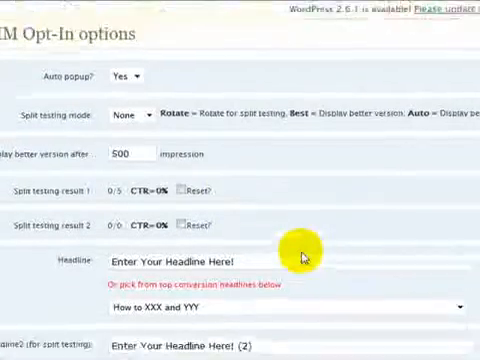
pyautogui.scroll(-3)
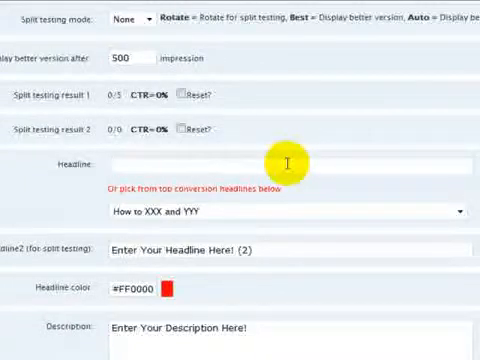
# Step: Enter the headline 'Learn Internet Marketing Secrets' and a description about internet marketing
pyautogui.write('Learn Ine')
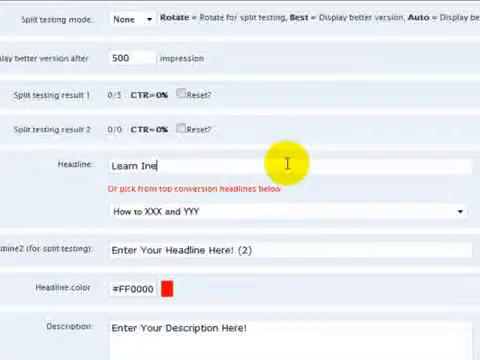
pyautogui.press('Backspace')
pyautogui.write('ternet Marketing S')
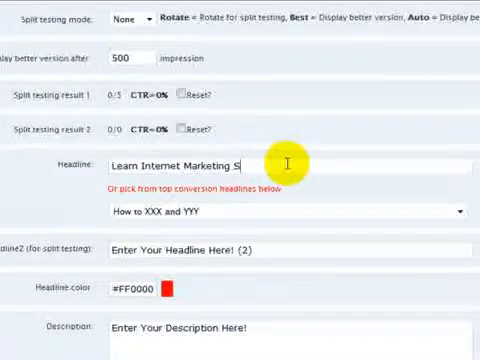
pyautogui.write('ecrets')
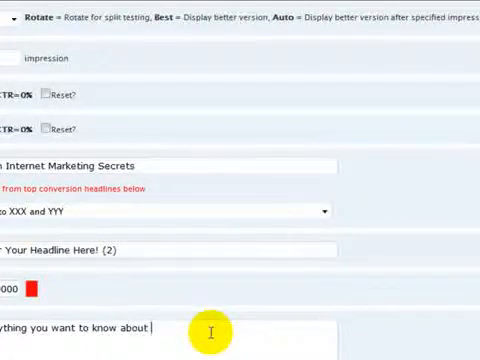
pyautogui.write('internet')
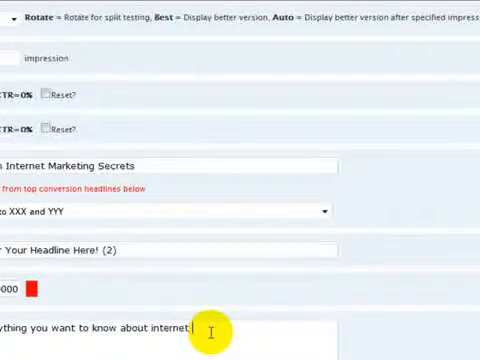
pyautogui.write('marketing')
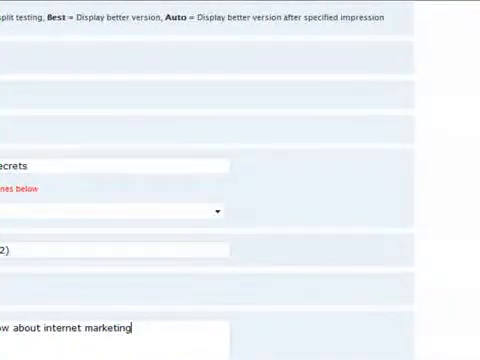
# Step: Set the cover image ALT text to 'internet marketing' and choose the Aweber autoresponder
pyautogui.scroll(-3)
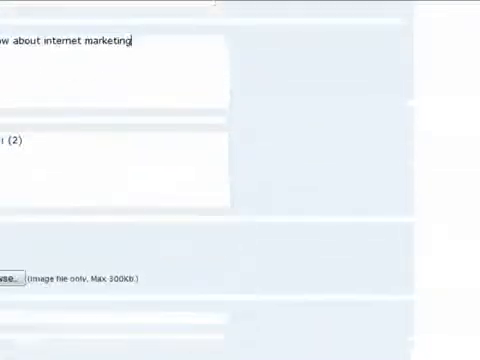
pyautogui.scroll(-3)
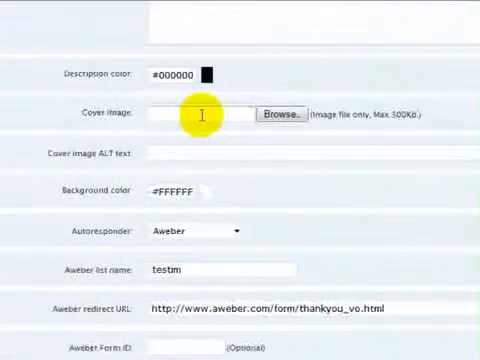
pyautogui.moveTo(278, 134)
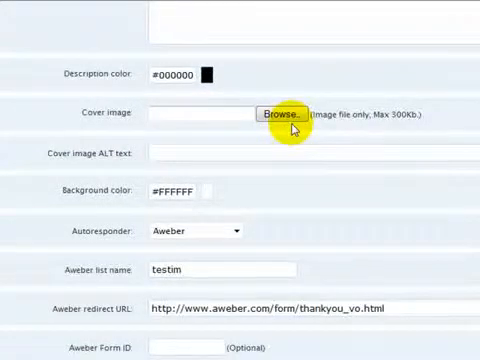
pyautogui.moveTo(255, 168)
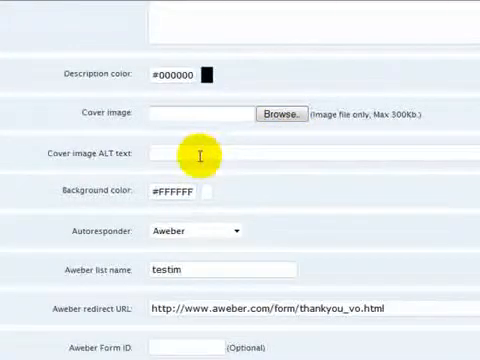
pyautogui.write('internet')
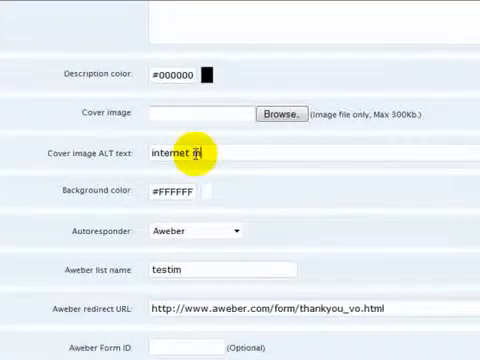
pyautogui.write('marketing')
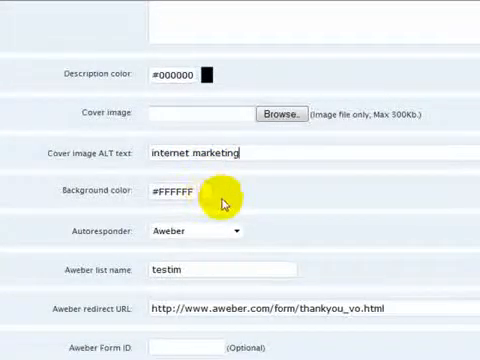
pyautogui.moveTo(238, 233)
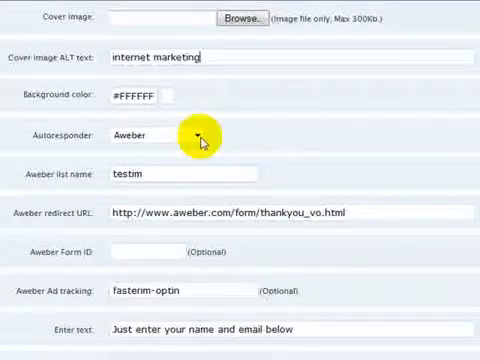
pyautogui.click(196, 135)
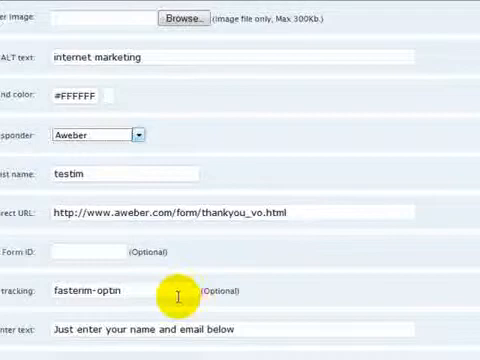
pyautogui.moveTo(110, 245)
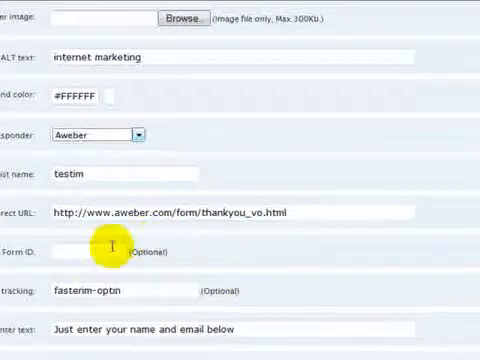
pyautogui.moveTo(163, 289)
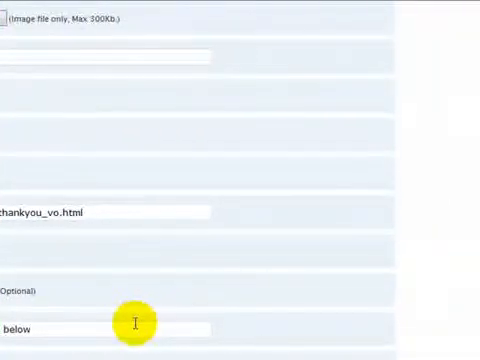
pyautogui.moveTo(372, 286)
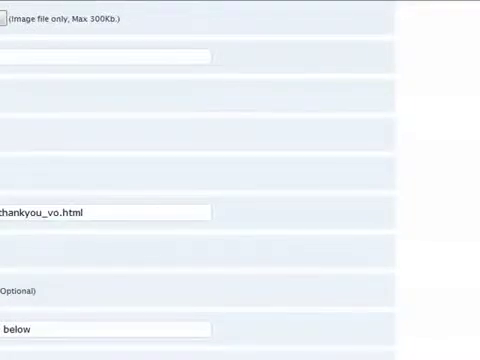
# Step: Replace the button text 'Subscribe' with 'Give Me My Info'
pyautogui.scroll(-3)
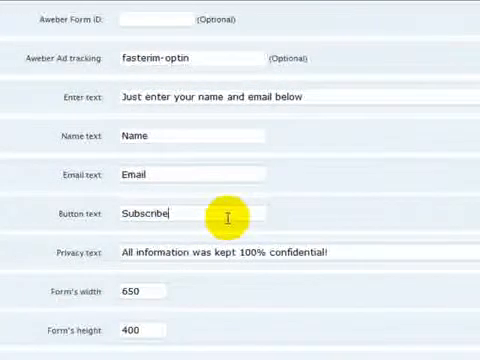
pyautogui.click(185, 217)
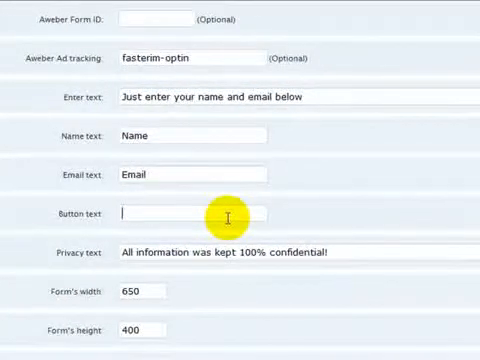
pyautogui.write('G')
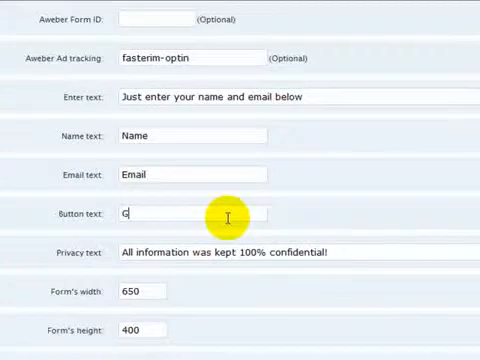
pyautogui.write('ive Me My')
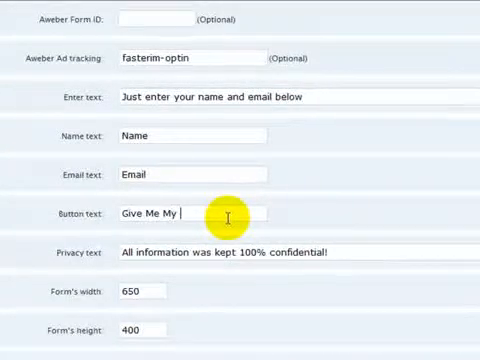
pyautogui.write('Info')
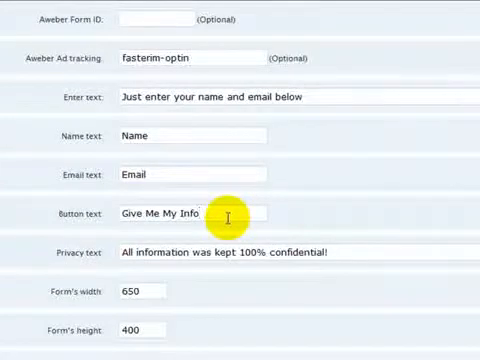
pyautogui.moveTo(205, 251)
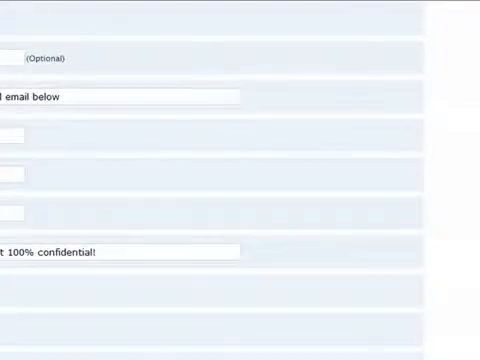
pyautogui.scroll(-3)
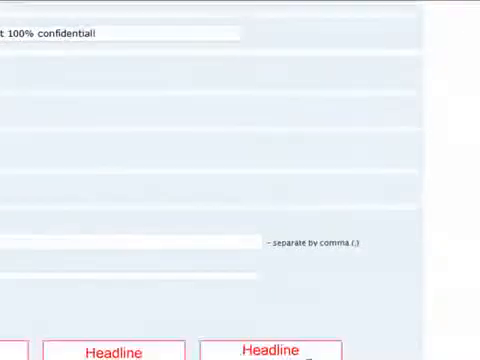
pyautogui.scroll(-3)
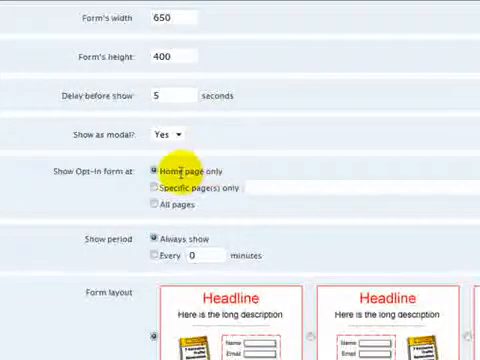
pyautogui.moveTo(216, 215)
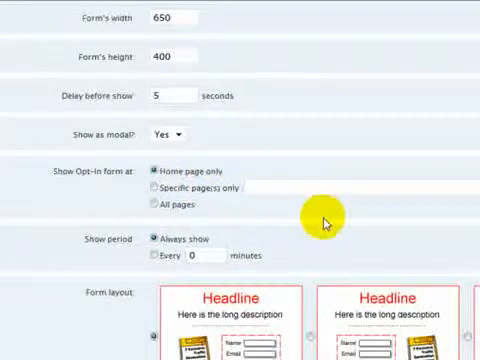
pyautogui.moveTo(224, 243)
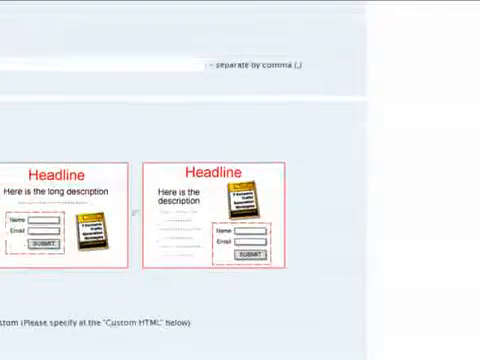
# Step: Select the green form theme's radio button and move to Submit
pyautogui.scroll(-3)
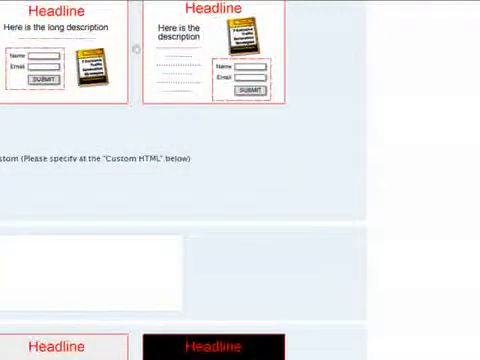
pyautogui.scroll(-3)
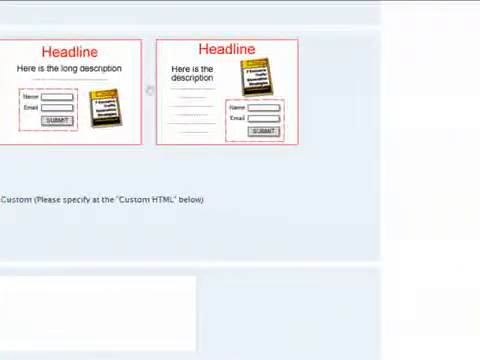
pyautogui.scroll(-3)
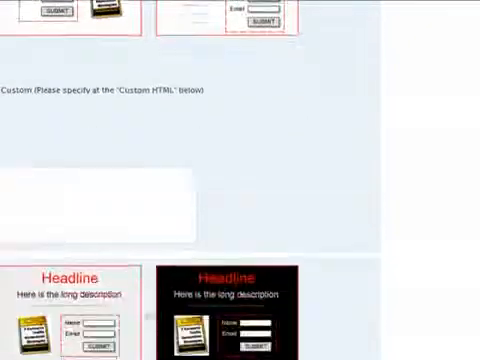
pyautogui.scroll(-3)
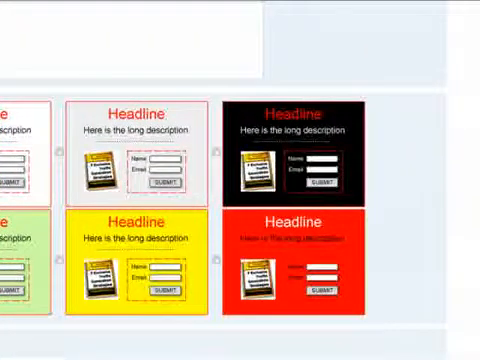
pyautogui.scroll(-3)
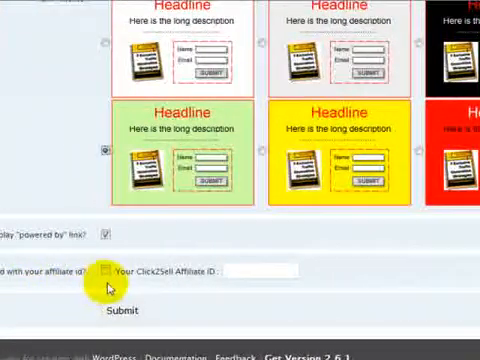
pyautogui.click(237, 271)
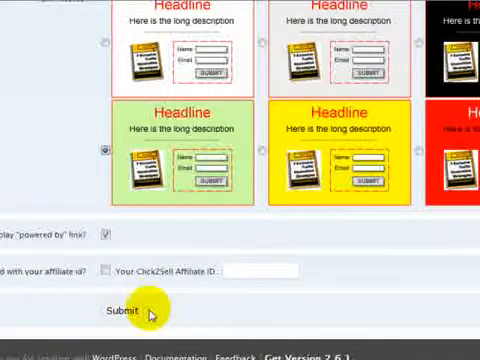
pyautogui.click(118, 310)
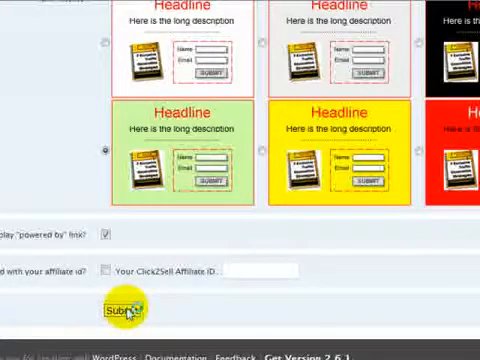
# Step: Submit the FasterIM Opt-In options so 'Options saved' is confirmed
pyautogui.click(132, 305)
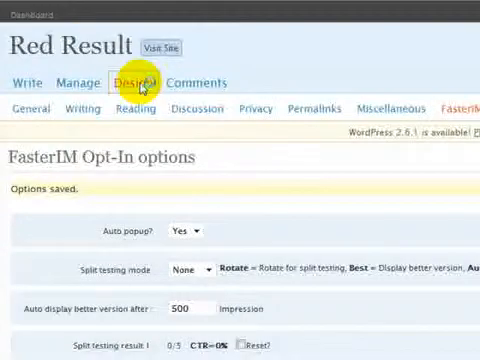
# Step: Go to Design > Widgets and view Sidebar 1's FasterIM Opt-In Form and Cover widgets
pyautogui.click(135, 82)
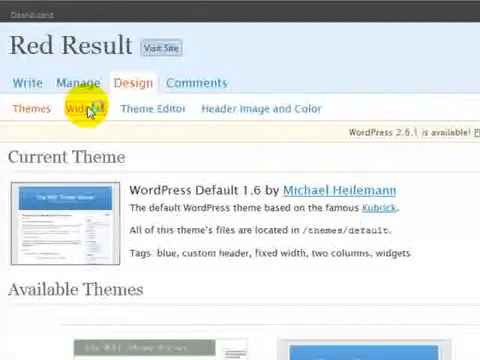
pyautogui.click(82, 108)
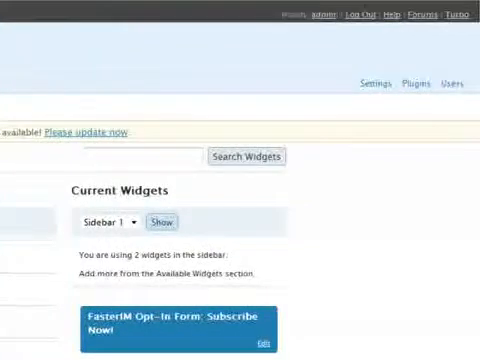
pyautogui.scroll(-3)
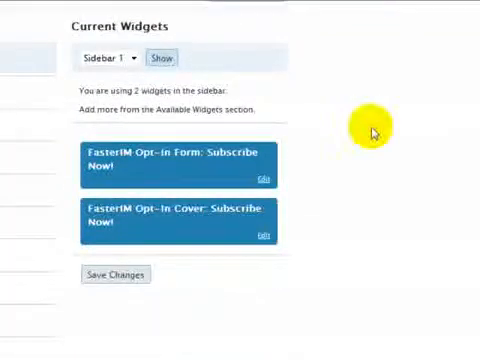